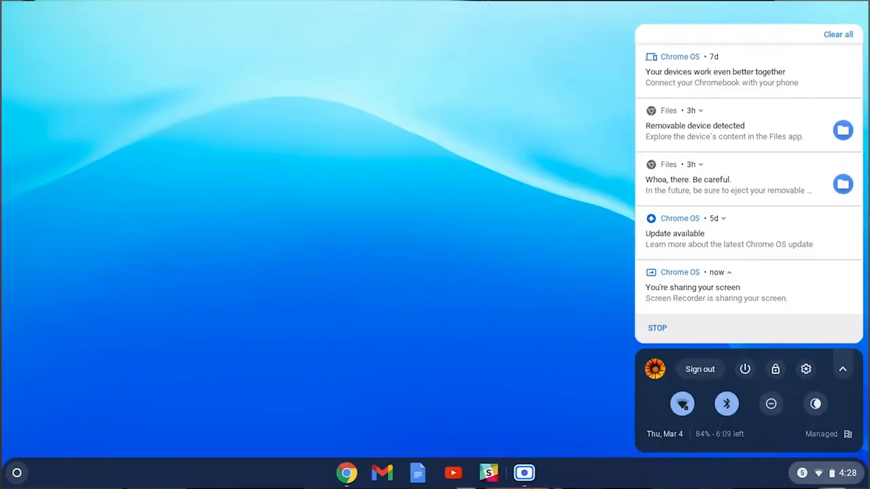
Step: Launch Settings from the quick settings gear, landing on the Device section
click(806, 369)
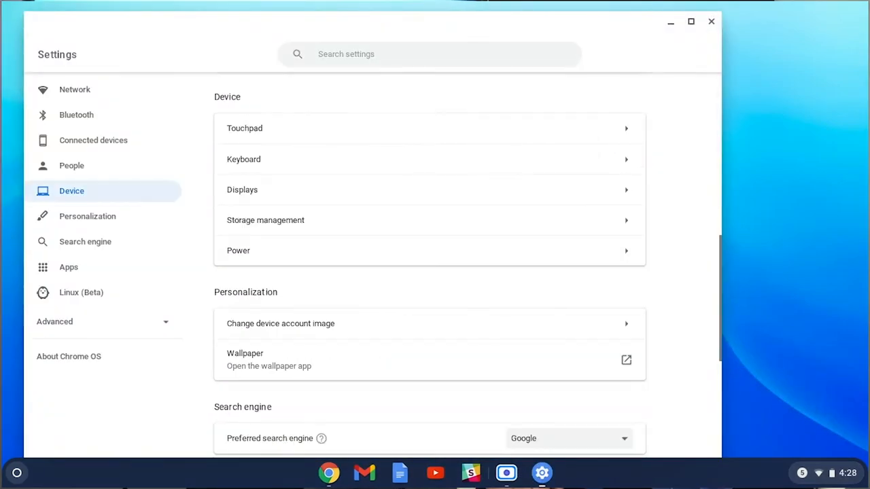